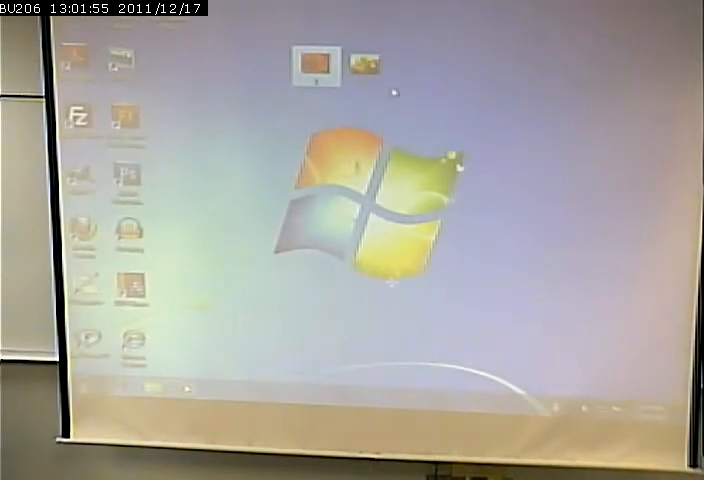
mouse_move(404, 108)
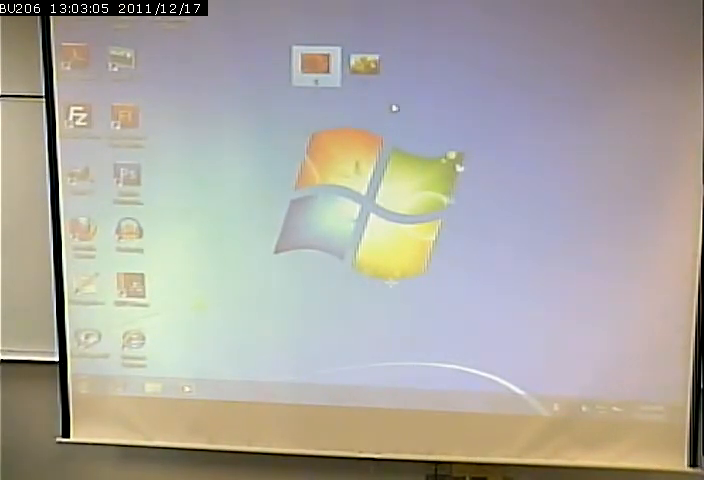
mouse_move(312, 66)
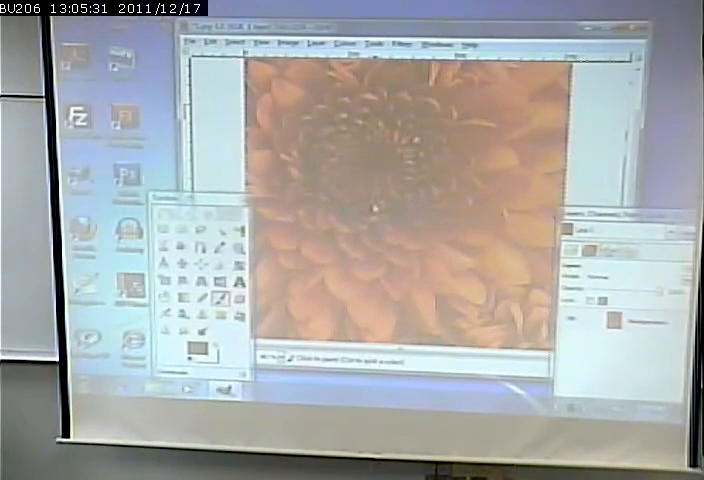
Bring up the Scale Image dialog for the orange flower photo
left_click(206, 44)
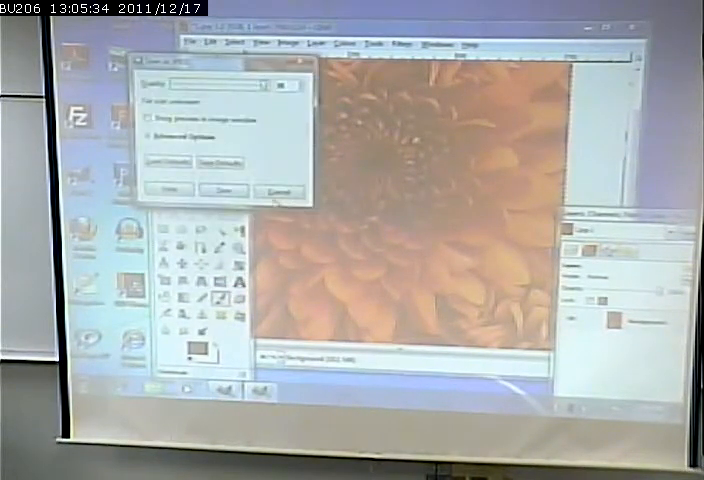
left_click(172, 190)
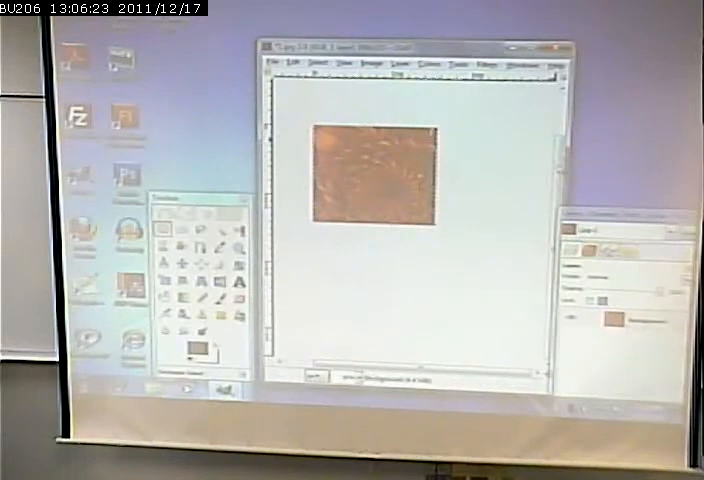
Adjust the thumbnail's image dimensions so it becomes roughly square
left_click(348, 64)
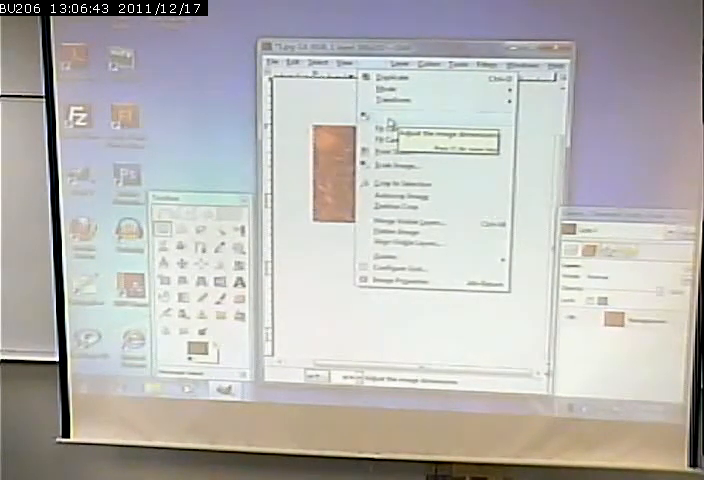
left_click(402, 144)
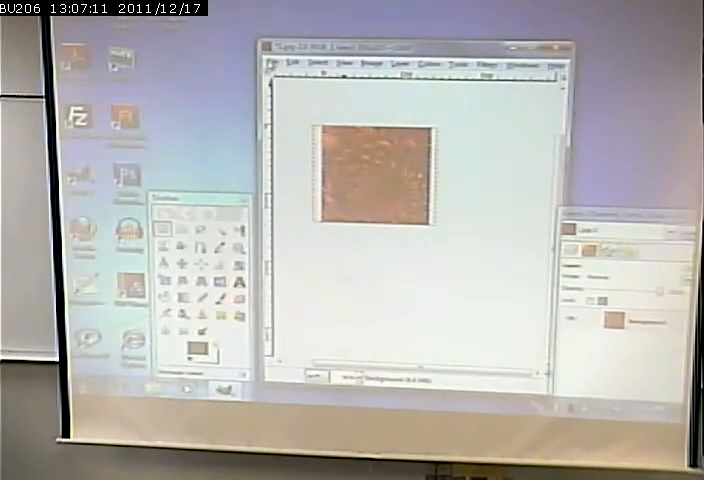
Save the resized flower thumbnail via Save As
left_click(284, 64)
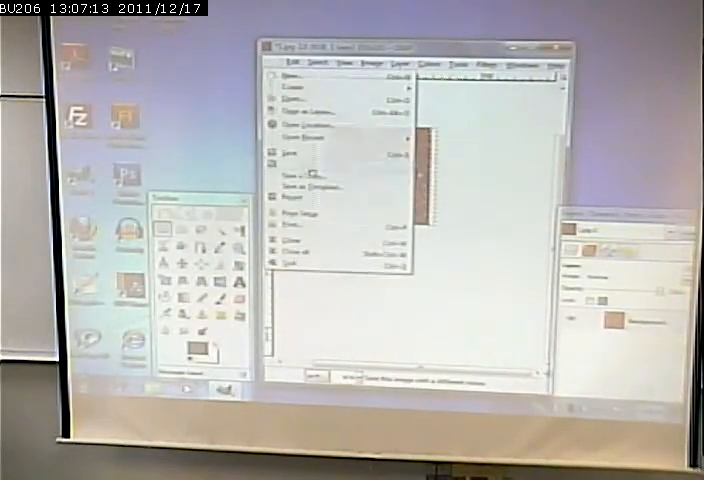
left_click(304, 188)
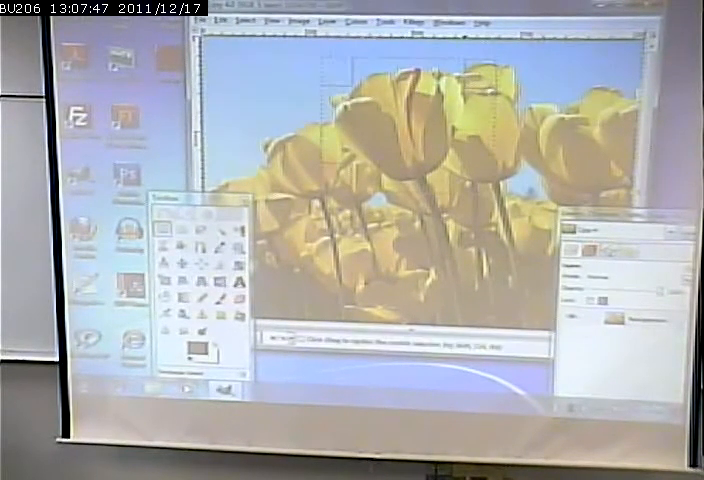
Scale the yellow tulip photo to 25 percent width and height
left_click(398, 20)
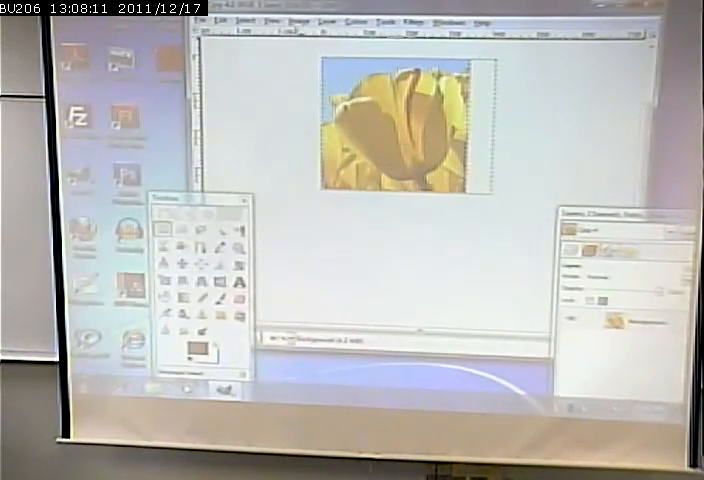
Save the shrunken tulip as a separate .jpg thumbnail file and confirm the JPEG export
left_click(224, 20)
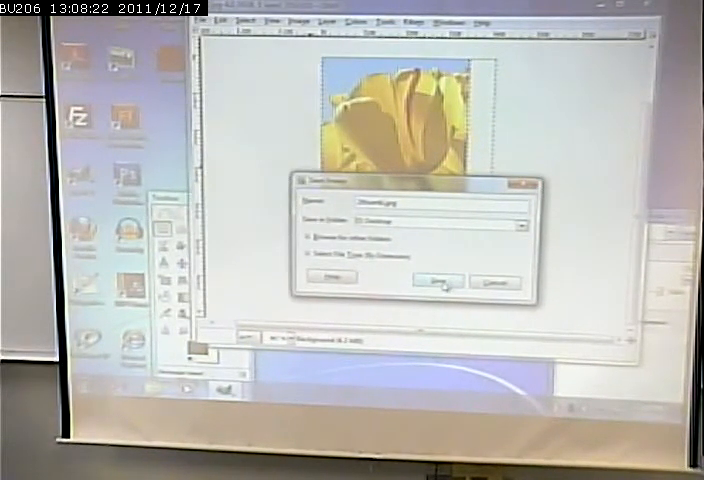
left_click(436, 280)
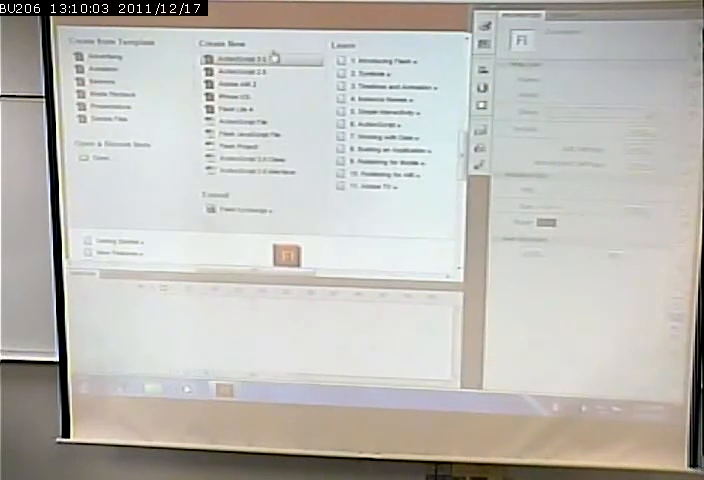
Start a new ActionScript 3.0 document and import the flower photo to its stage
left_click(240, 56)
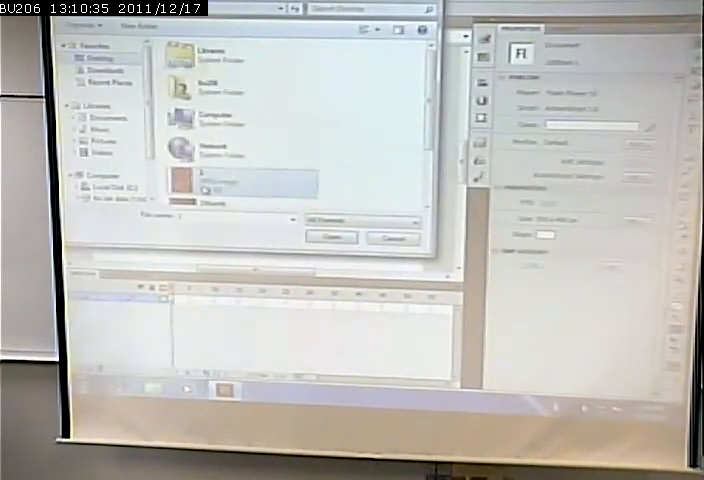
left_click(330, 236)
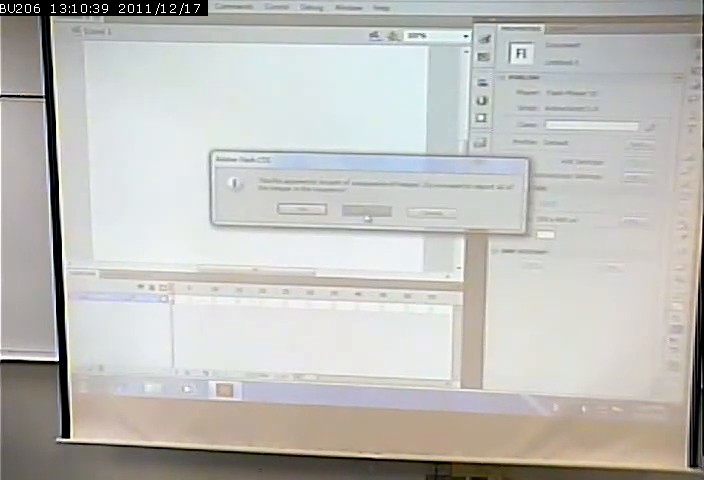
Decline the image-sequence prompt and begin converting the placed photo to a symbol
left_click(358, 212)
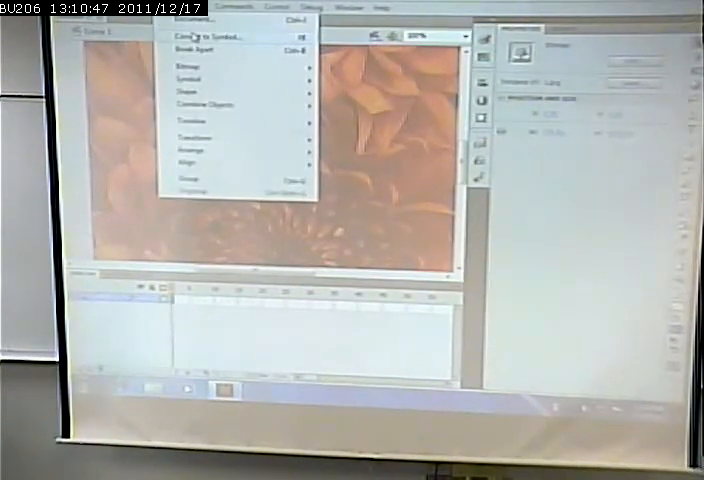
left_click(196, 32)
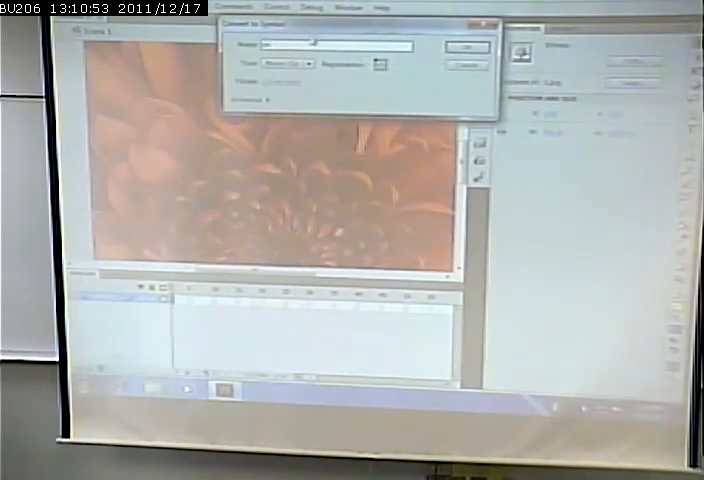
Confirm the symbol conversion and set its Color Effect so the photo is hidden
left_click(456, 50)
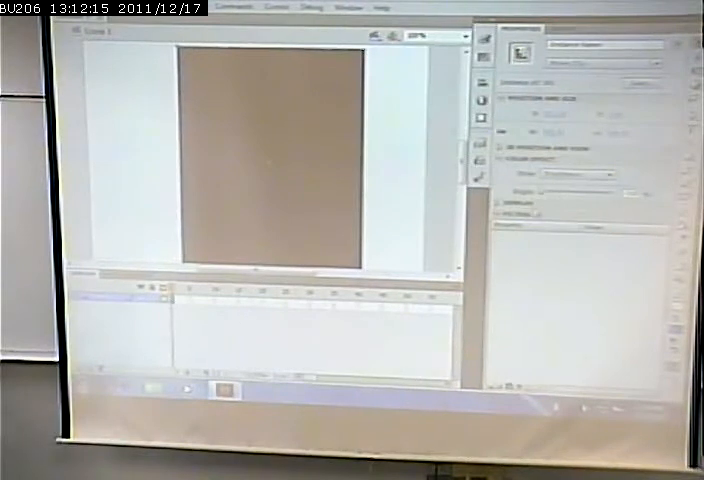
Add a motion tween to the flower symbol so it fades in to full visibility
right_click(270, 150)
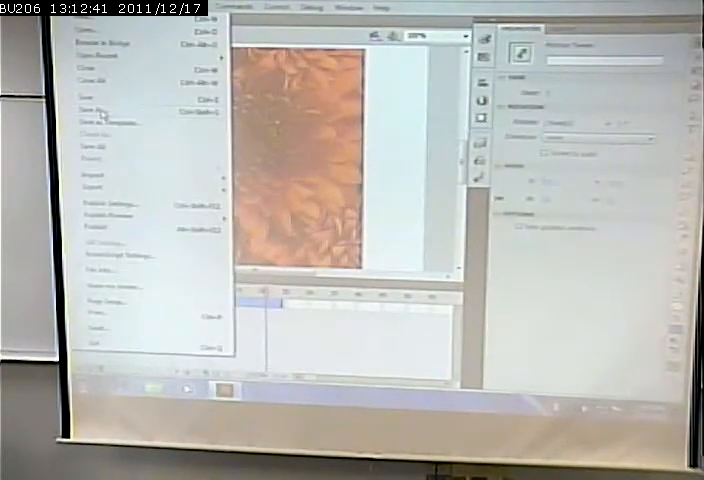
Save the fade-in animation under a name in Documents and dismiss the save notice
left_click(90, 112)
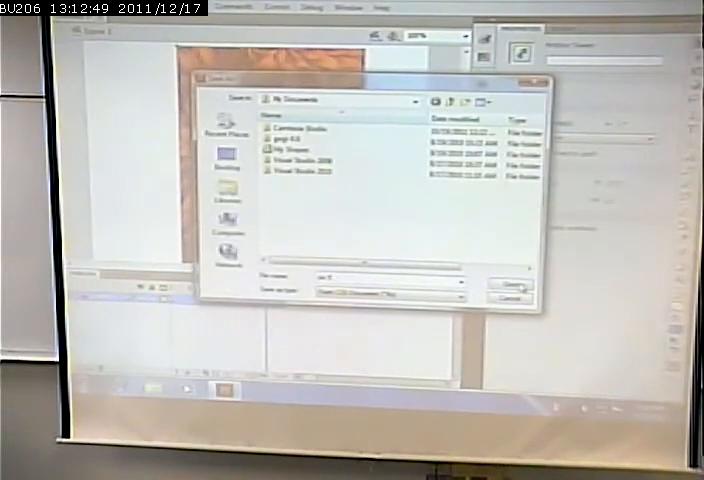
left_click(502, 284)
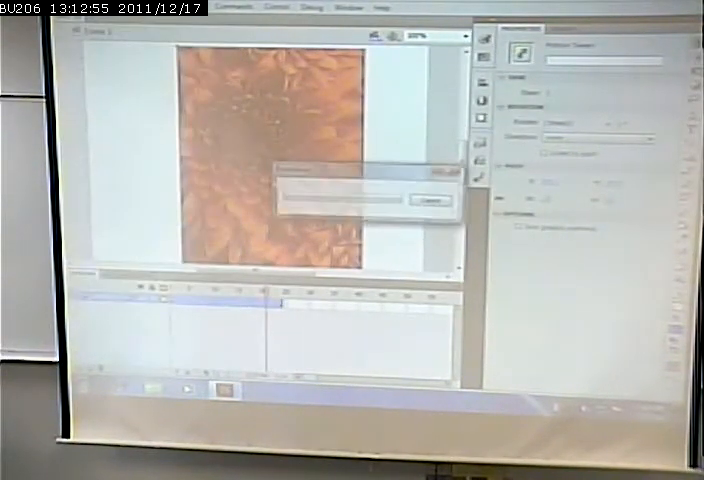
left_click(432, 200)
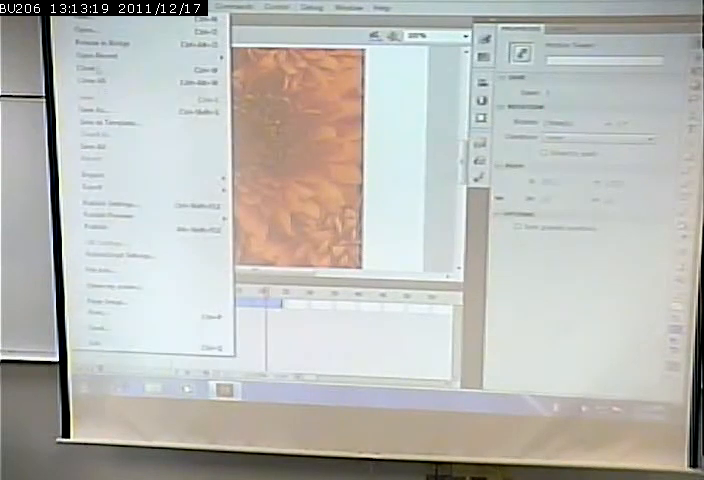
Save a second copy of the fade-in animation into the Documents folder
left_click(84, 108)
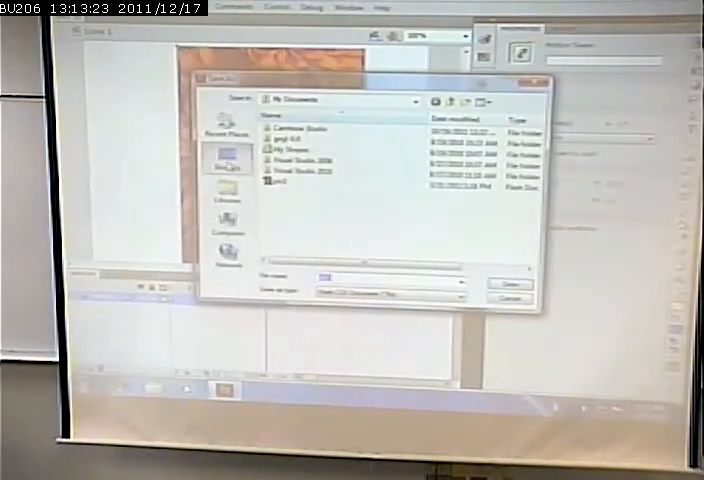
left_click(228, 156)
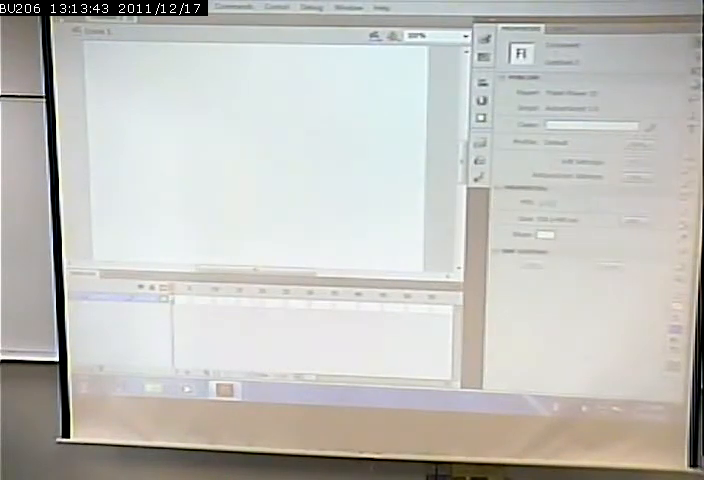
Import the tulip photo onto the empty stage
left_click(244, 8)
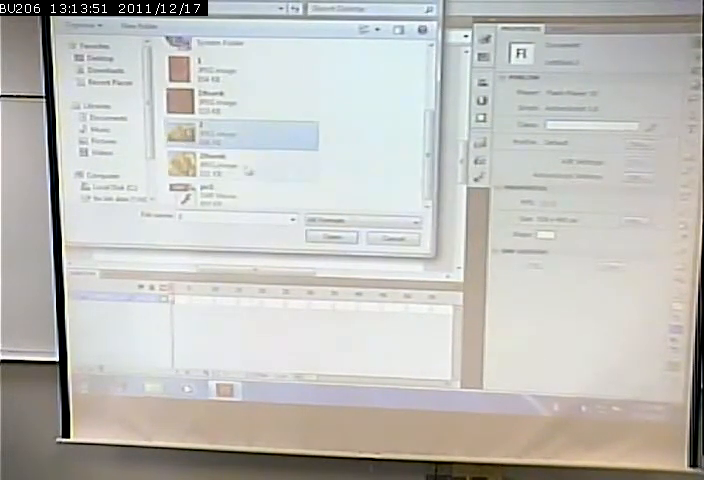
left_click(330, 236)
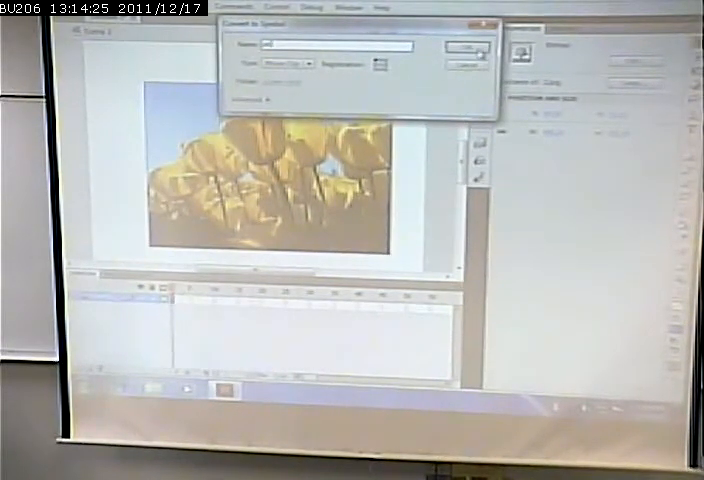
Confirm converting the tulip photo into a Movie Clip symbol
left_click(464, 48)
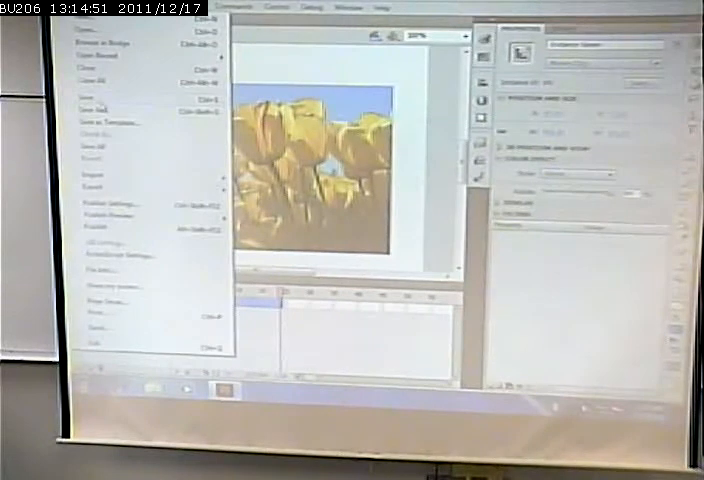
Publish the tulip fade-in animation from the File menu
left_click(92, 108)
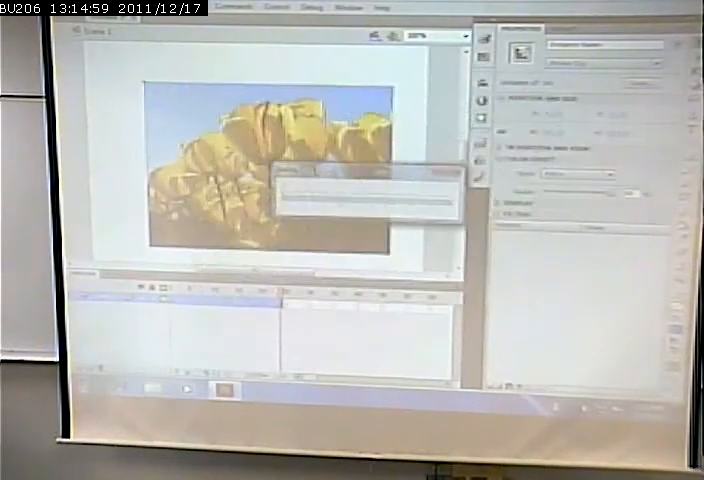
left_click(244, 8)
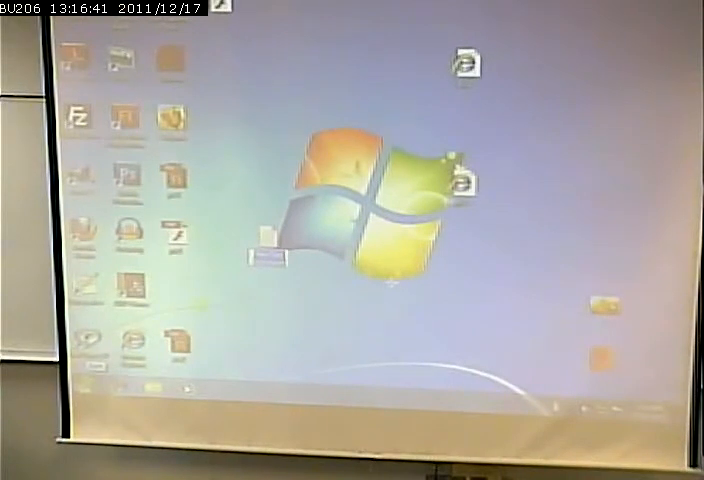
In the Computer window, reach the View settings of Folder and search options
left_click(76, 392)
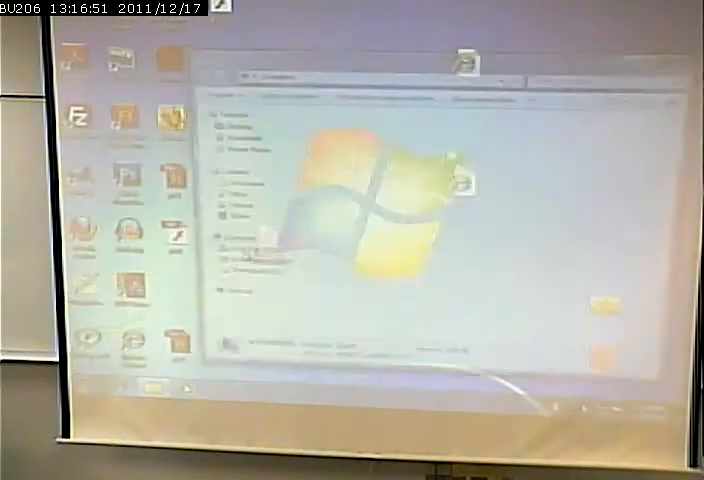
left_click(212, 100)
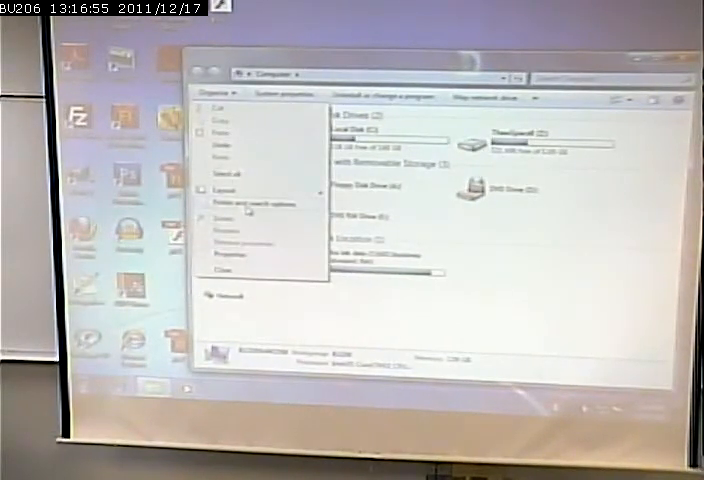
left_click(254, 204)
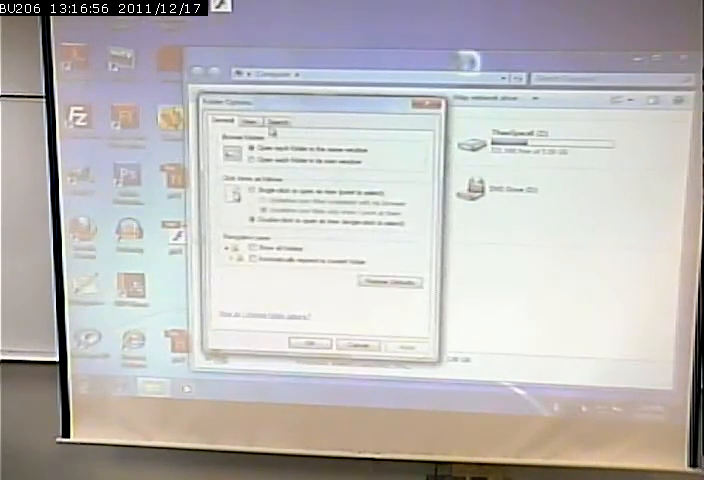
left_click(252, 120)
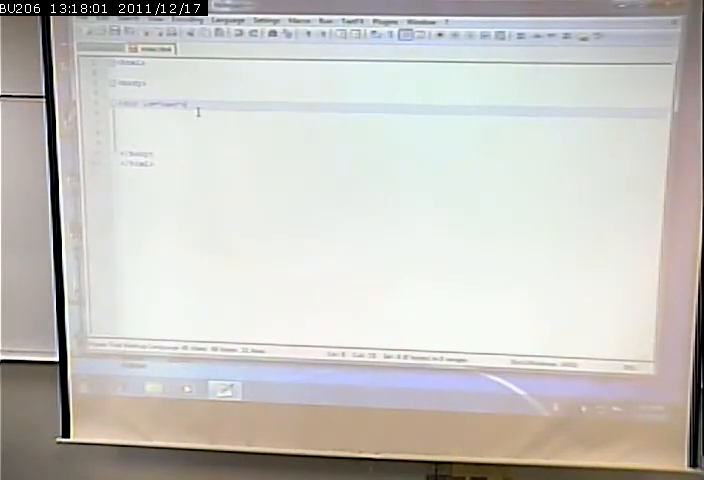
Write the html/body skeleton with an empty div in the body
key("enter")
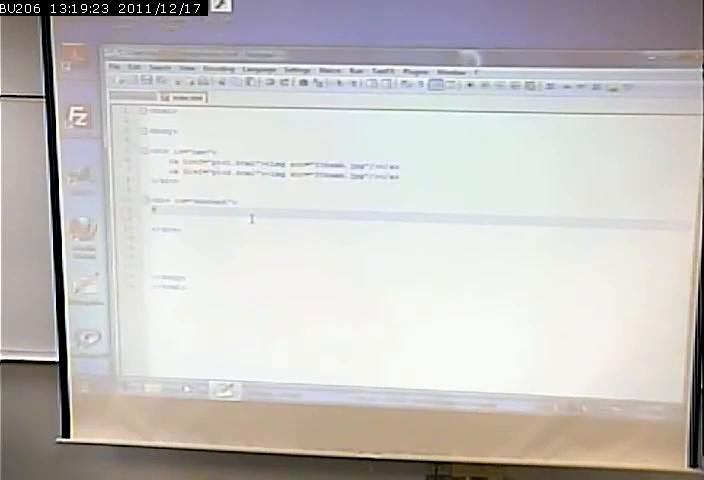
Add two linked thumbnail image lines in the first div and start a second div
type("some text")
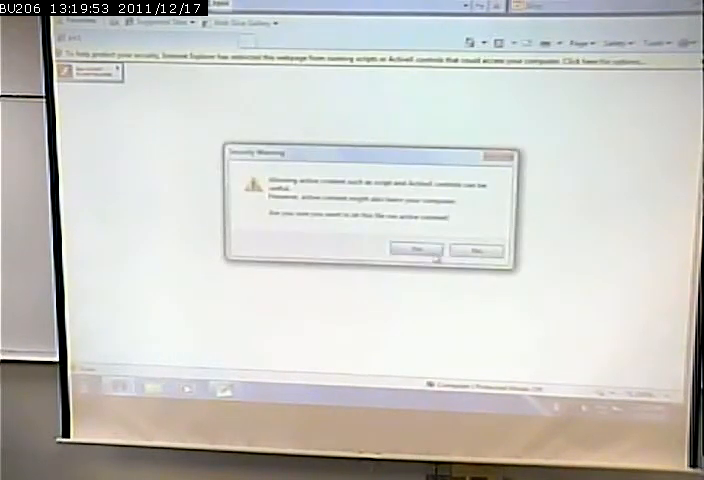
Answer Yes to the security warning so the page's active content runs
left_click(412, 248)
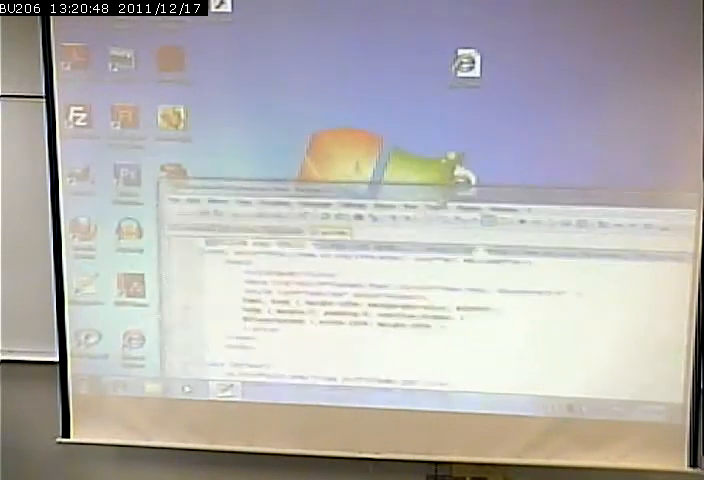
right_click(168, 56)
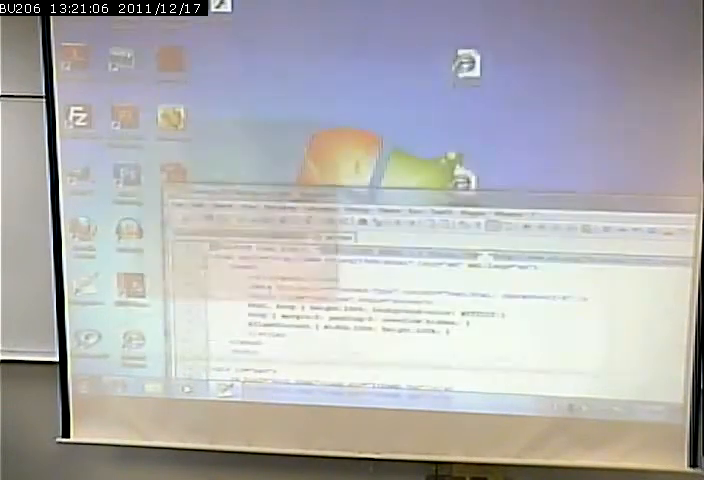
right_click(168, 118)
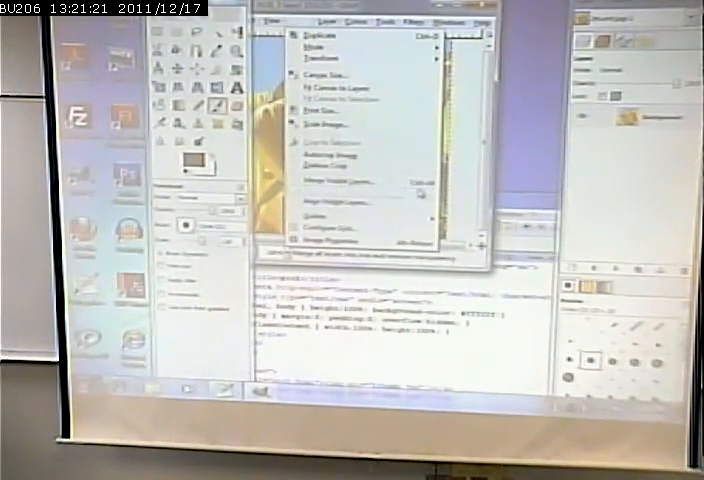
Scale the leaves photo down by percent to a small square thumbnail
left_click(318, 124)
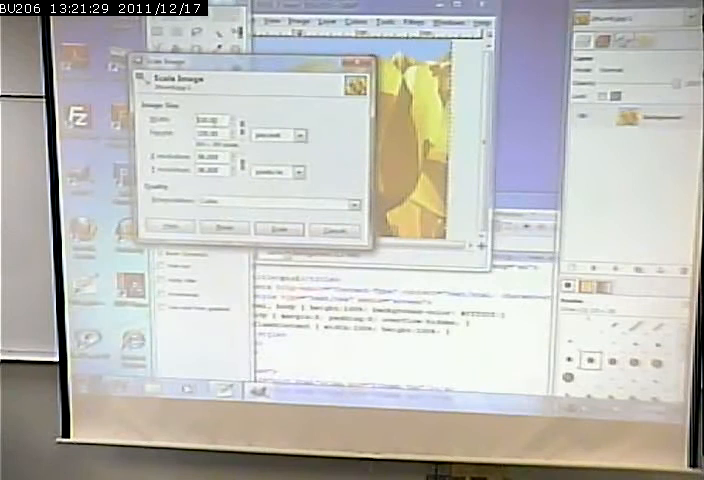
type("75")
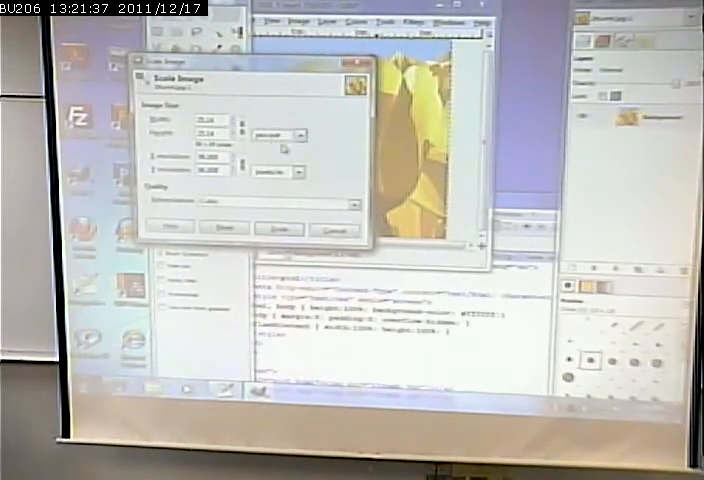
left_click(278, 228)
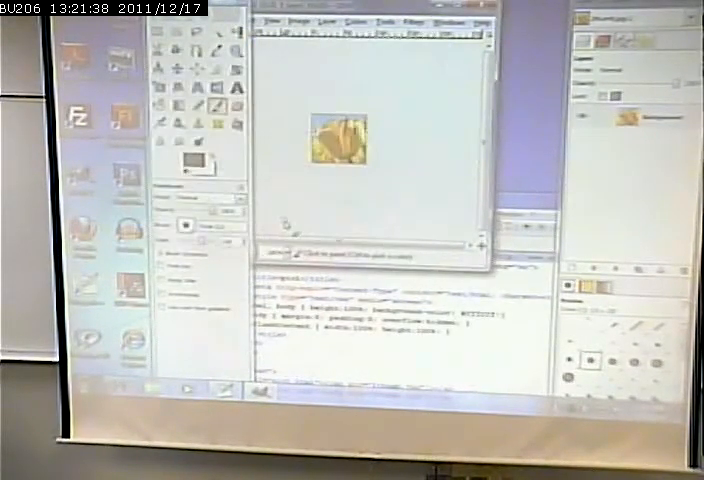
left_click(276, 22)
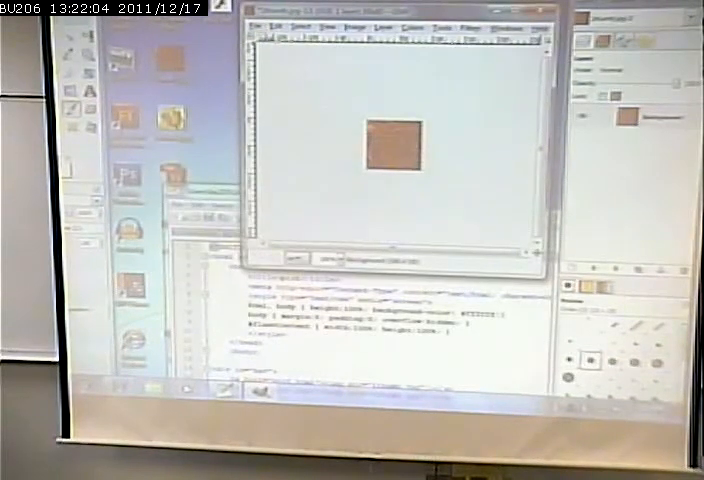
Bring up the File commands over the brown thumbnail to save it
left_click(264, 28)
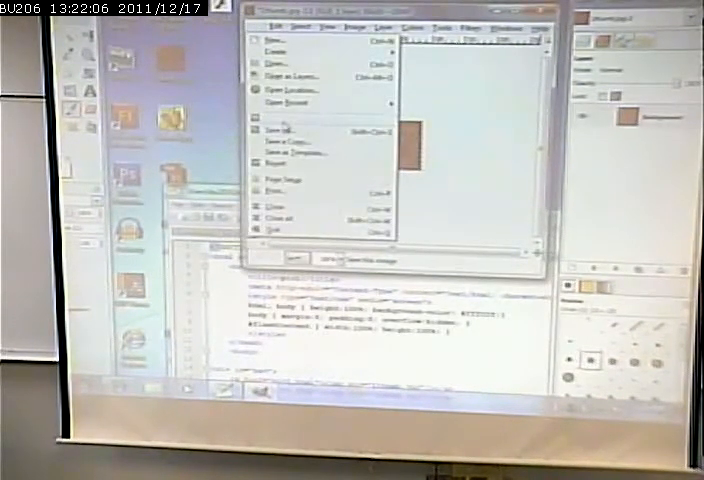